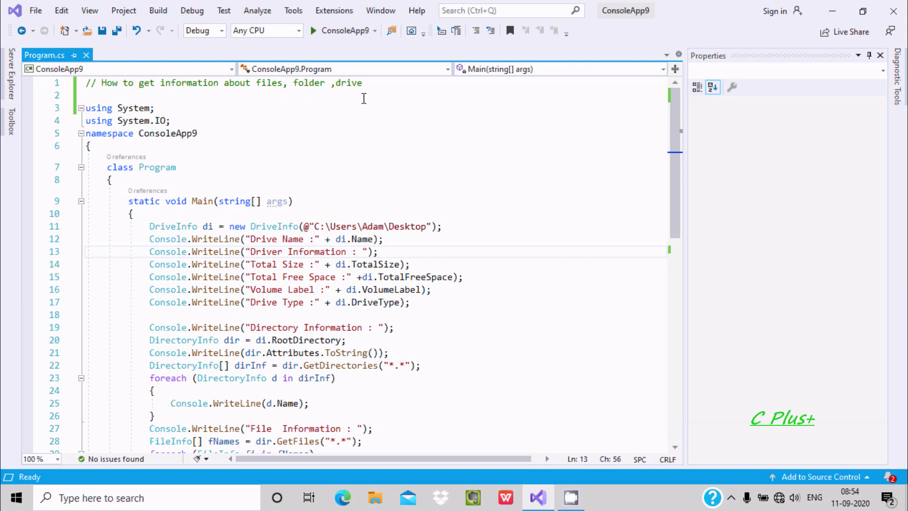
pyautogui.moveTo(274, 174)
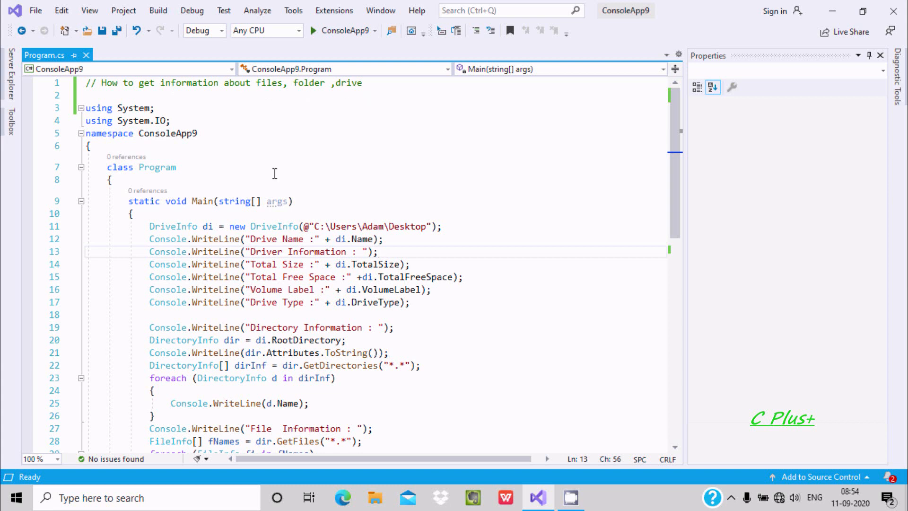
# Step: Run ConsoleApp9, review the C: drive, folder and file output, then close the console
pyautogui.moveTo(90, 145); pyautogui.dragTo(221, 327)
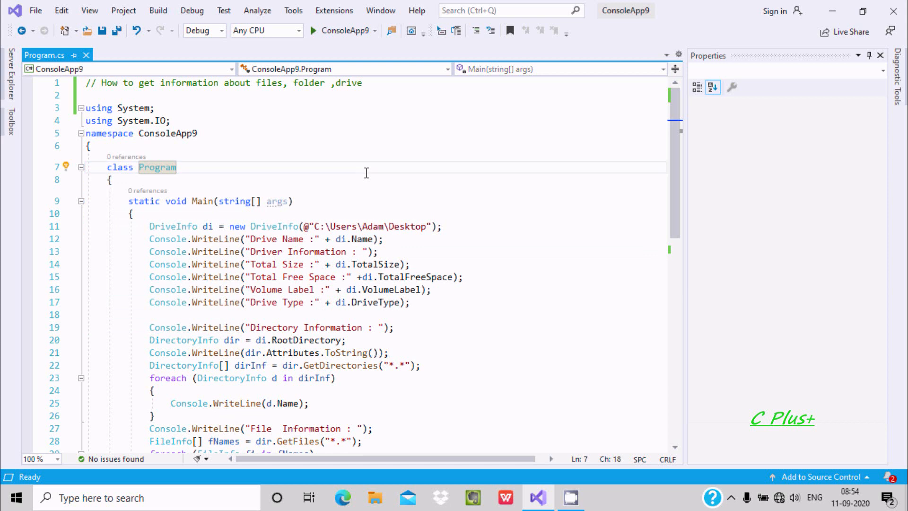
pyautogui.moveTo(149, 226); pyautogui.dragTo(387, 289)
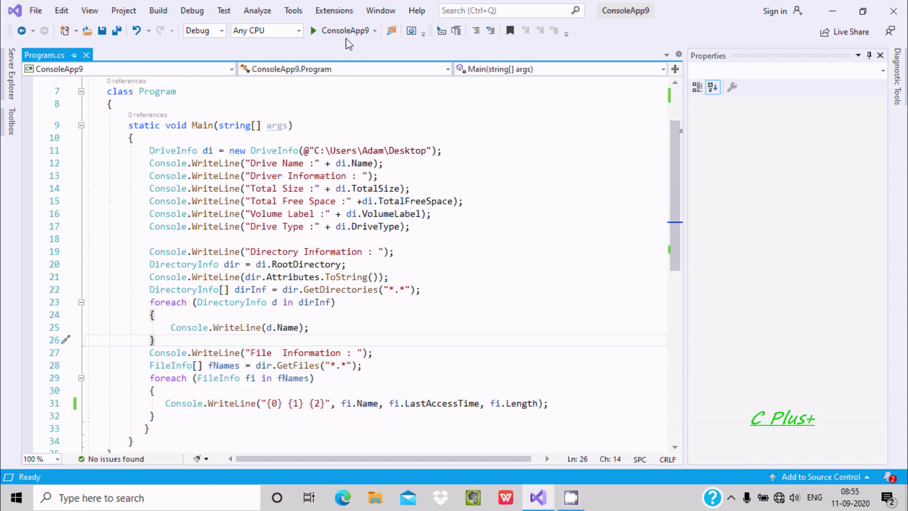
pyautogui.click(312, 31)
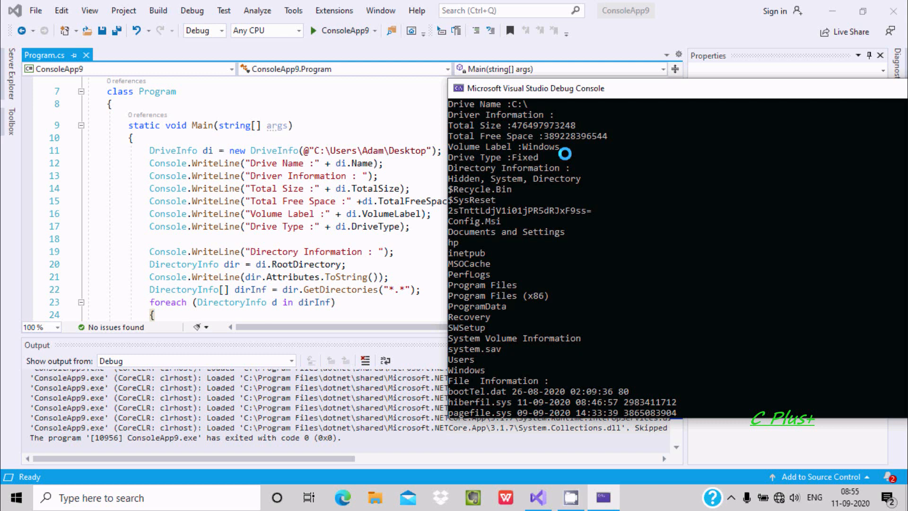
pyautogui.moveTo(537, 168)
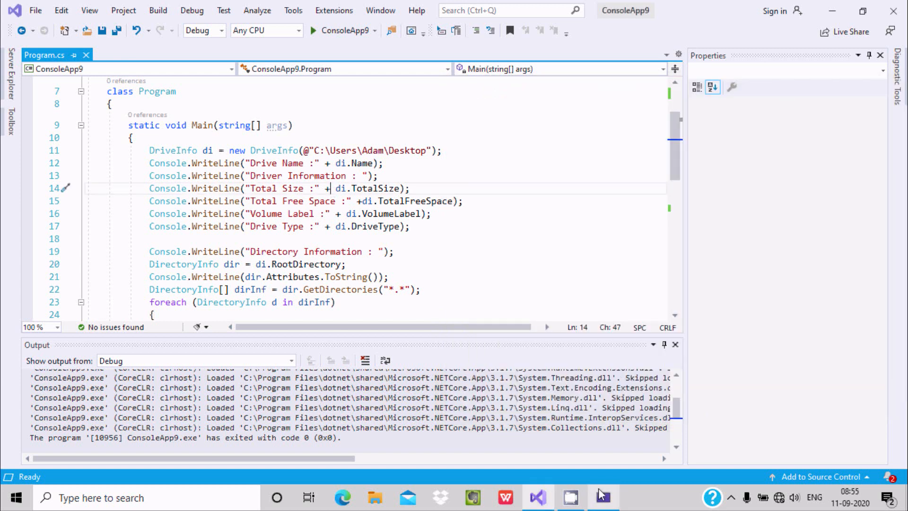
pyautogui.click(603, 497)
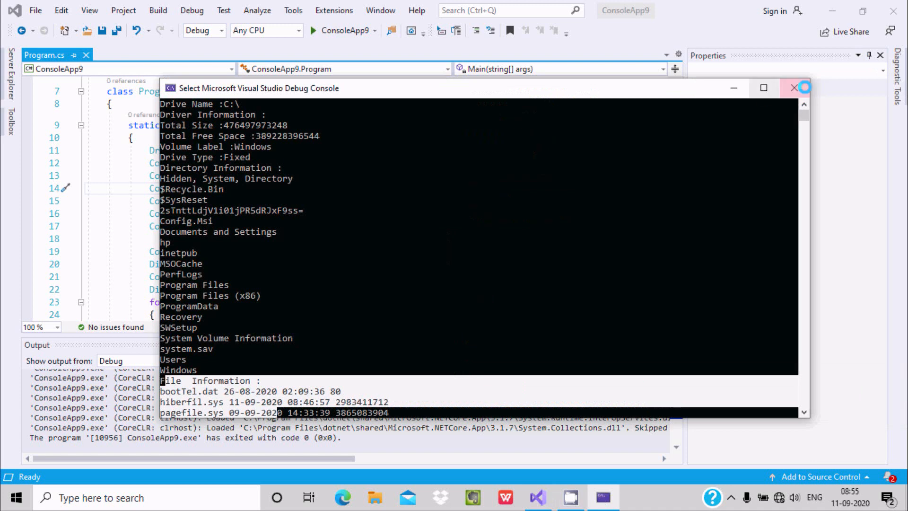
pyautogui.click(792, 88)
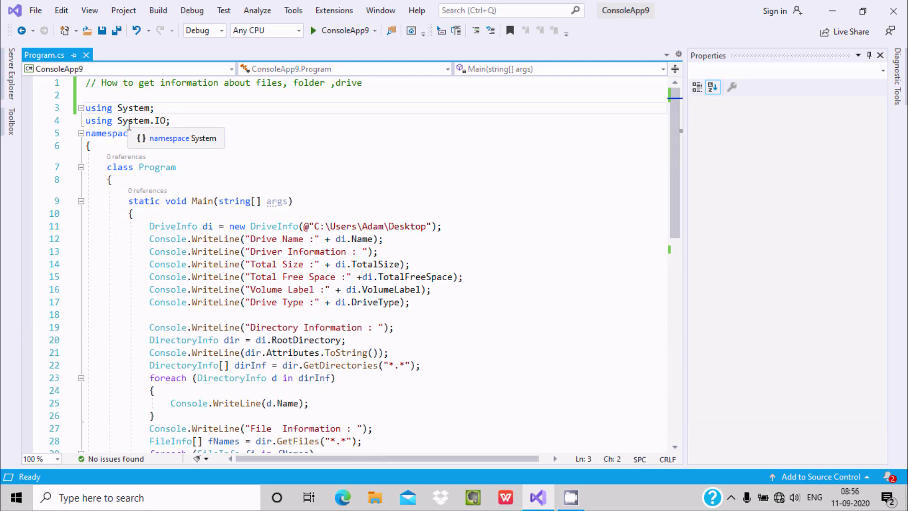
pyautogui.write('//')
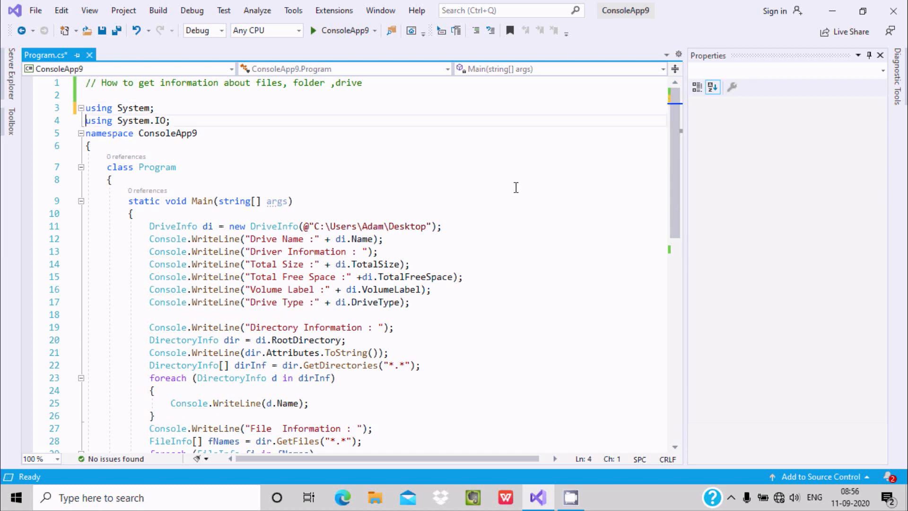
pyautogui.write('//')
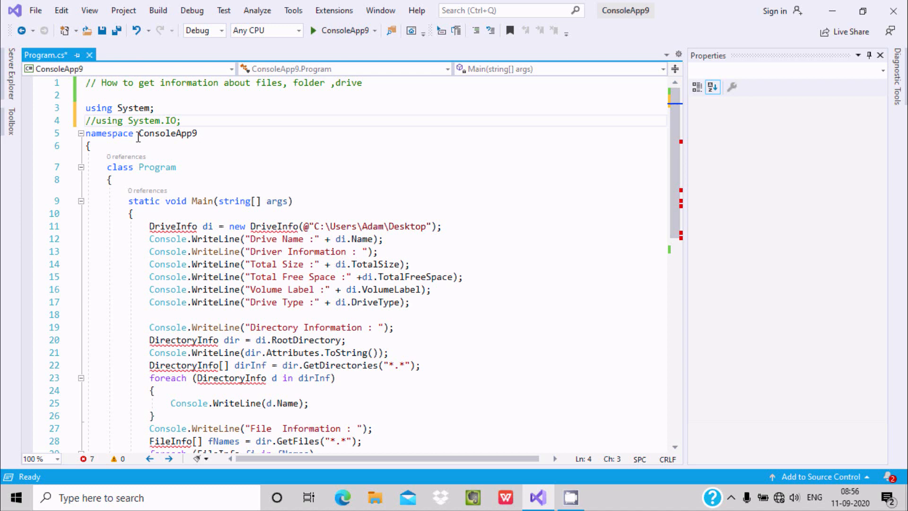
pyautogui.moveTo(251, 149)
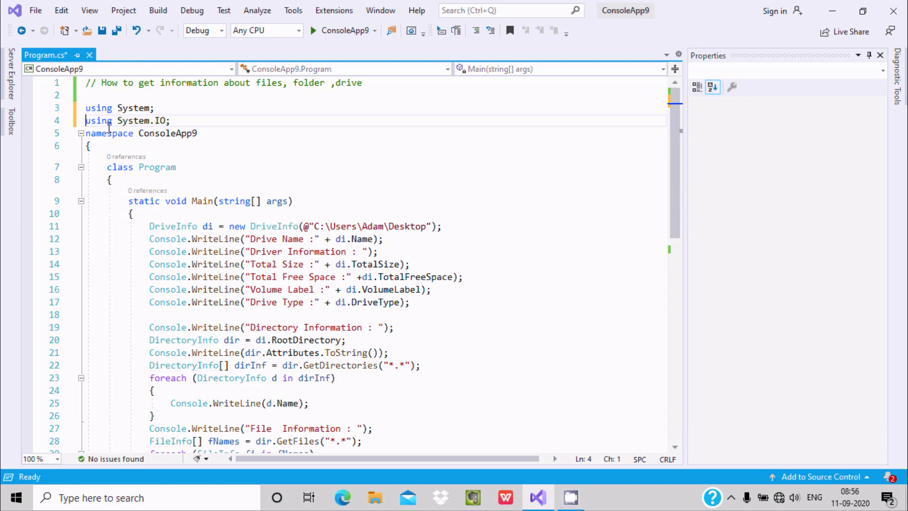
pyautogui.click(302, 145)
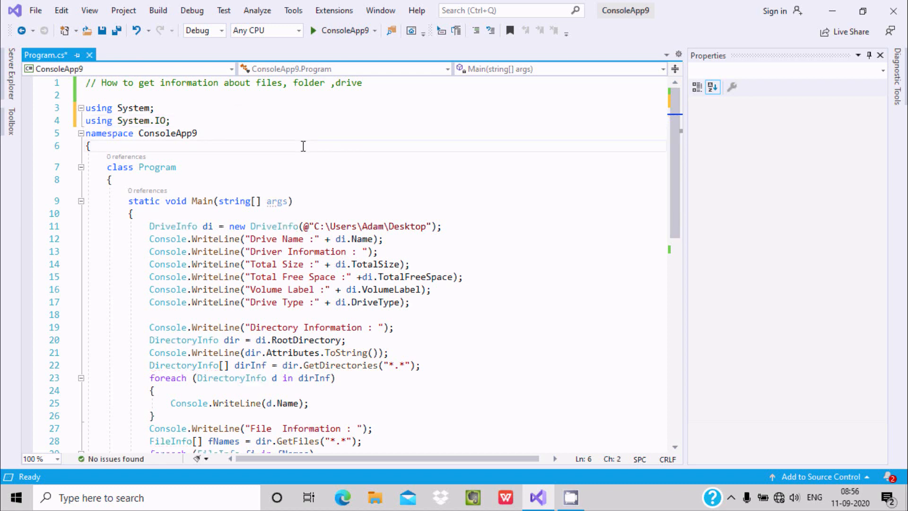
pyautogui.moveTo(181, 226)
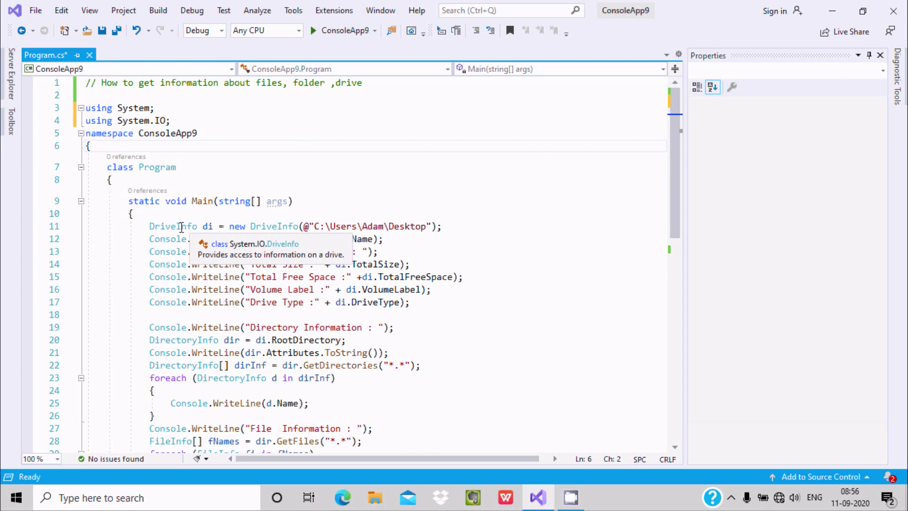
pyautogui.click(91, 147)
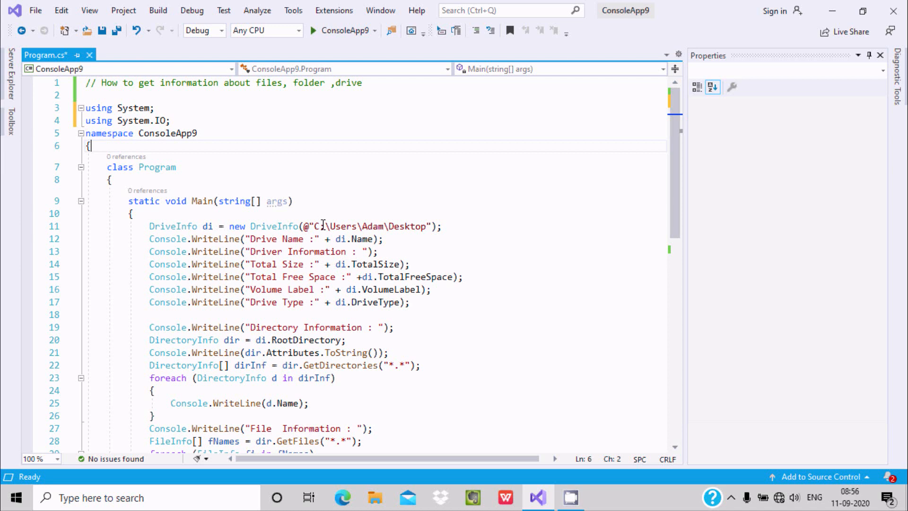
pyautogui.moveTo(302, 226); pyautogui.dragTo(409, 226)
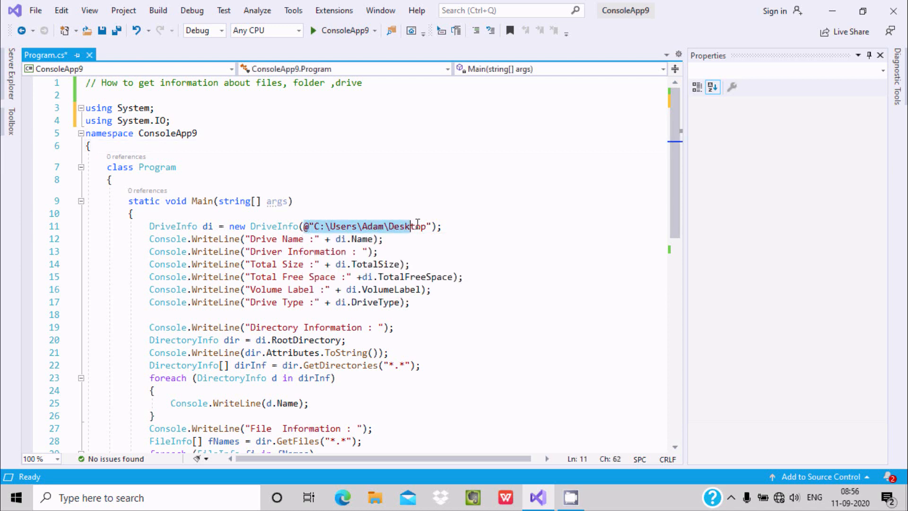
pyautogui.moveTo(416, 226)
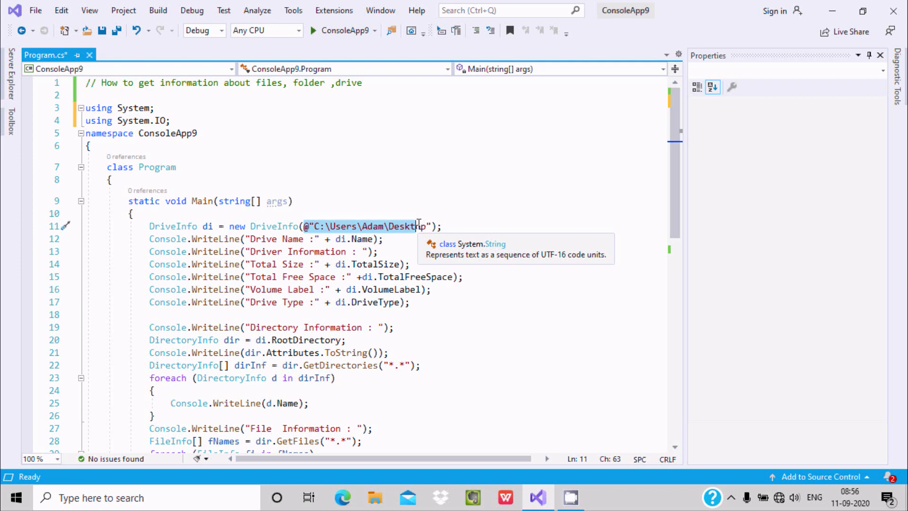
pyautogui.moveTo(371, 233)
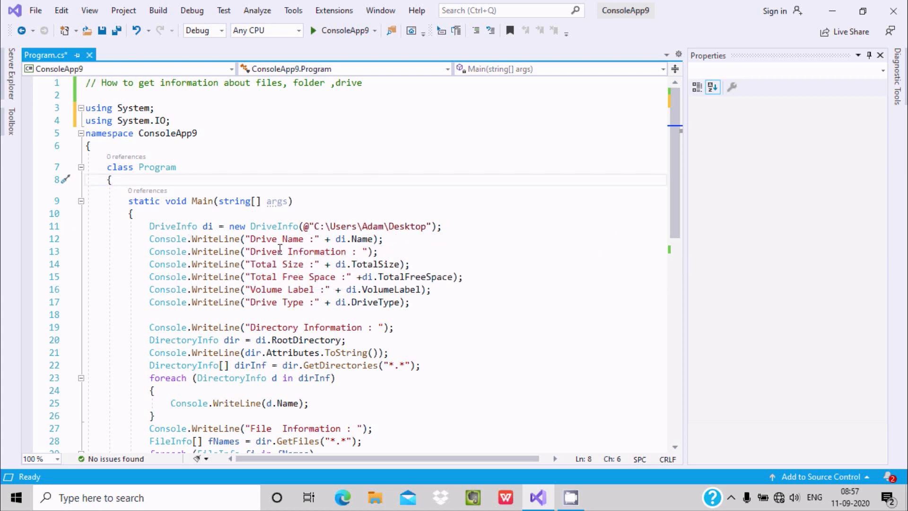
pyautogui.click(382, 238)
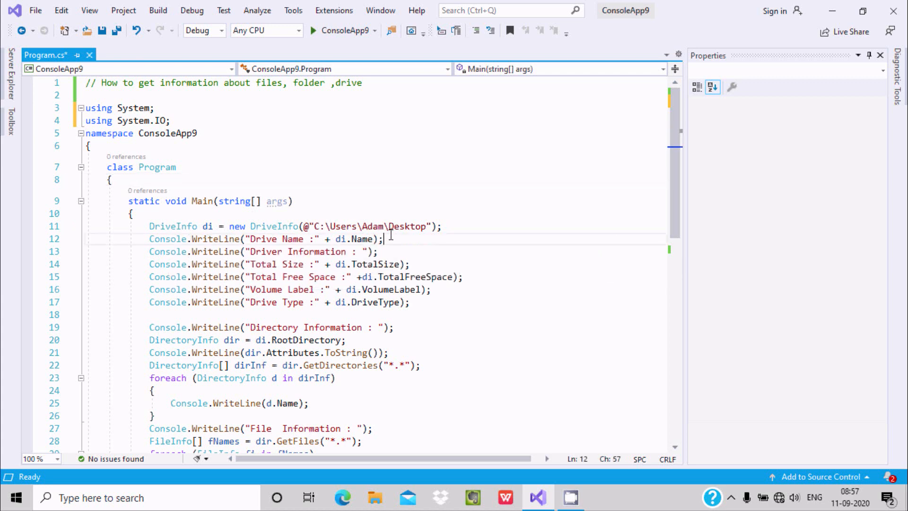
pyautogui.write('d')
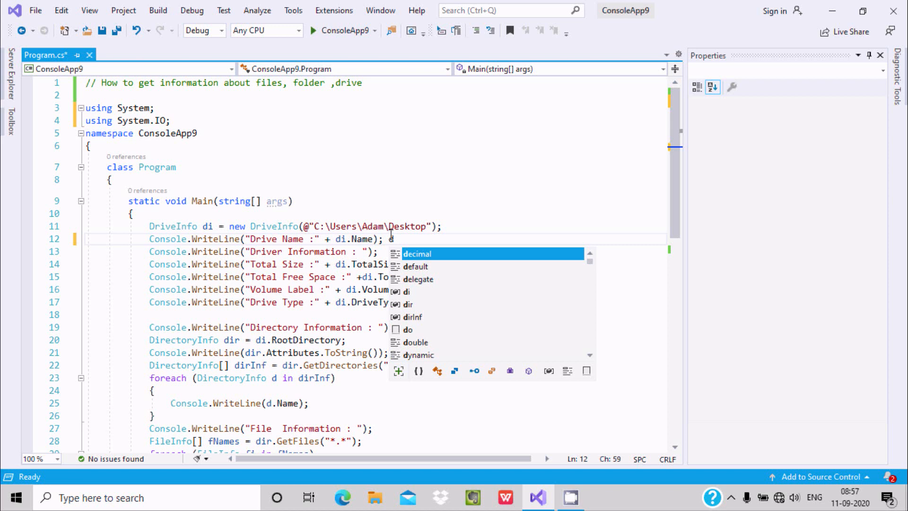
pyautogui.write('di.')
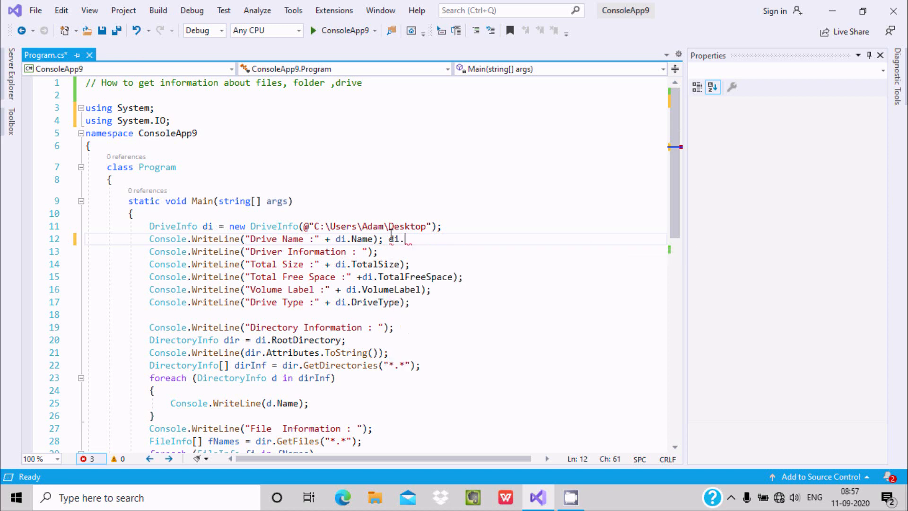
pyautogui.write('.')
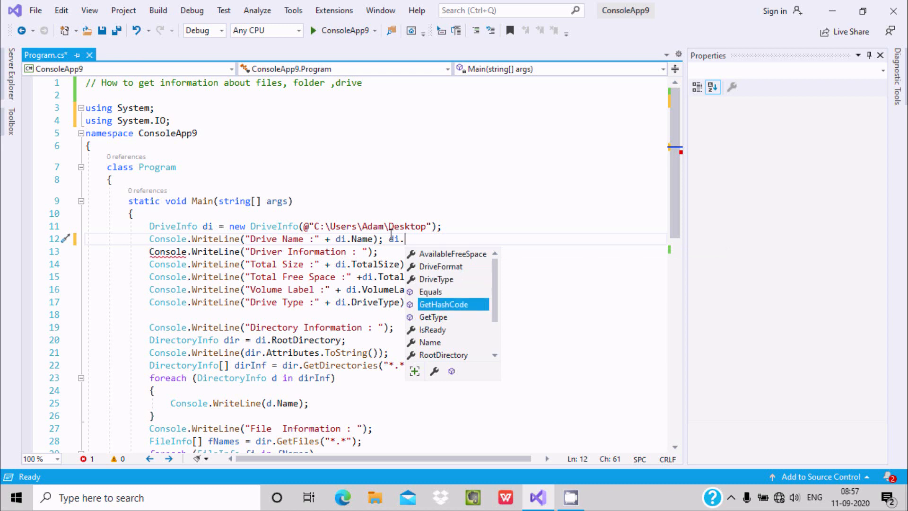
pyautogui.scroll(-3)
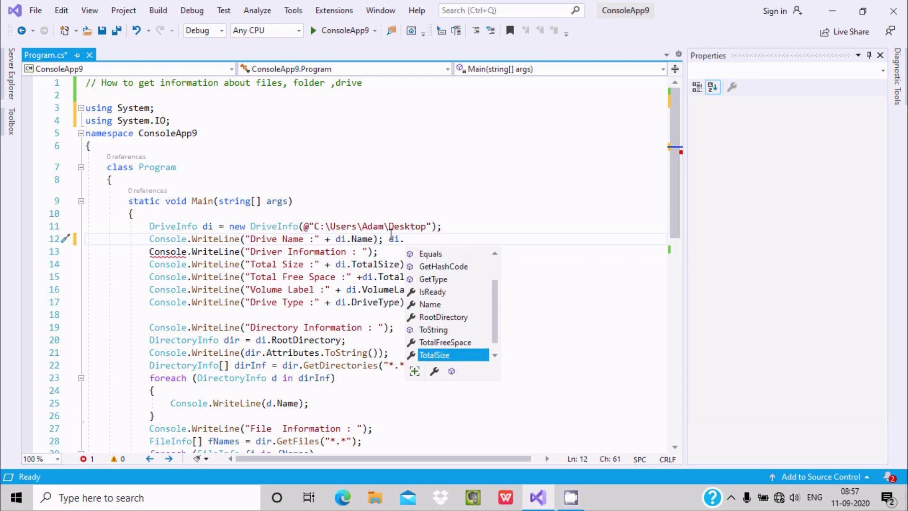
pyautogui.scroll(-3)
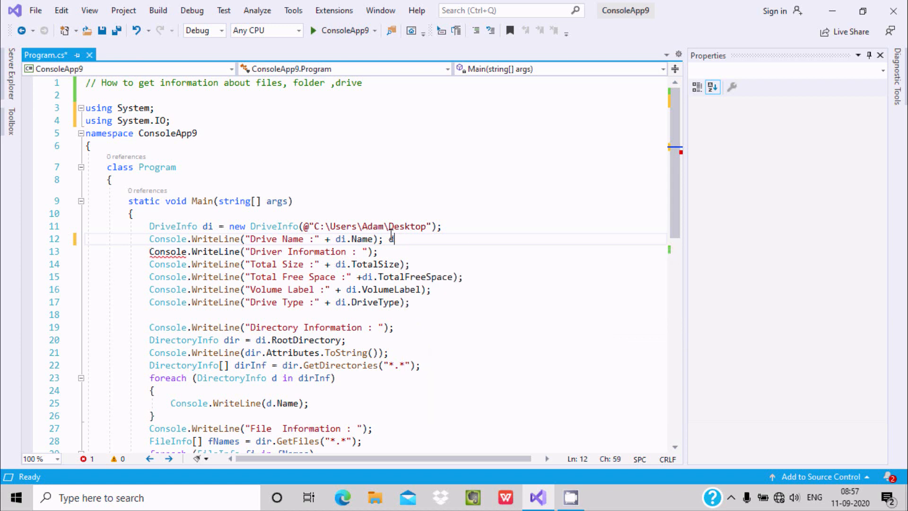
pyautogui.doubleClick(157, 167)
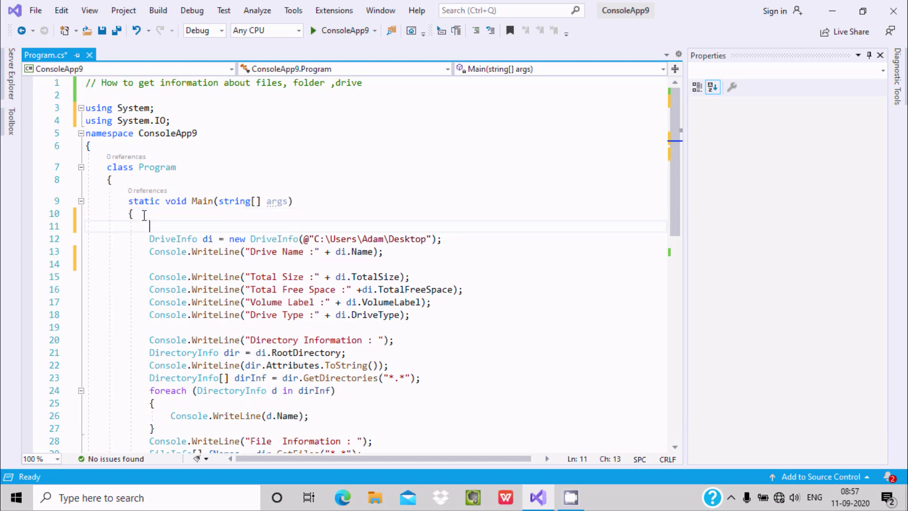
pyautogui.write('Console.WriteLine("Driver Information : ");')
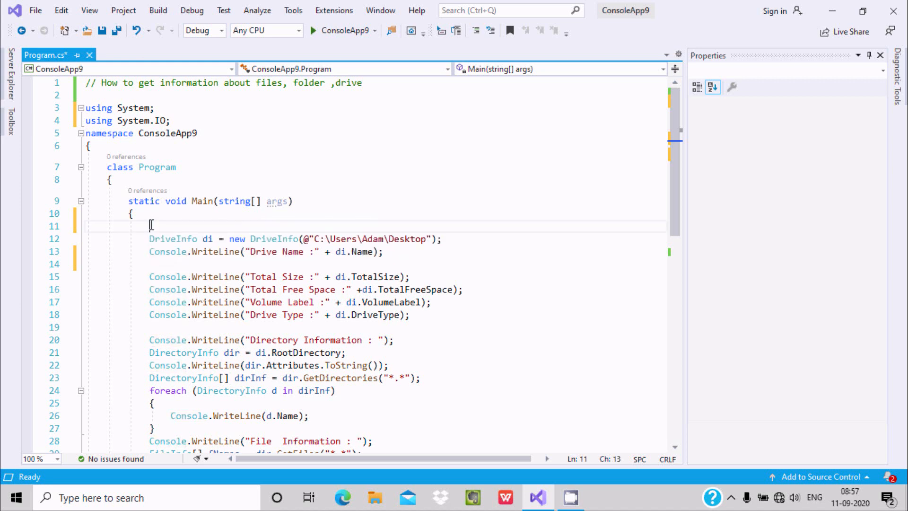
pyautogui.click(443, 238)
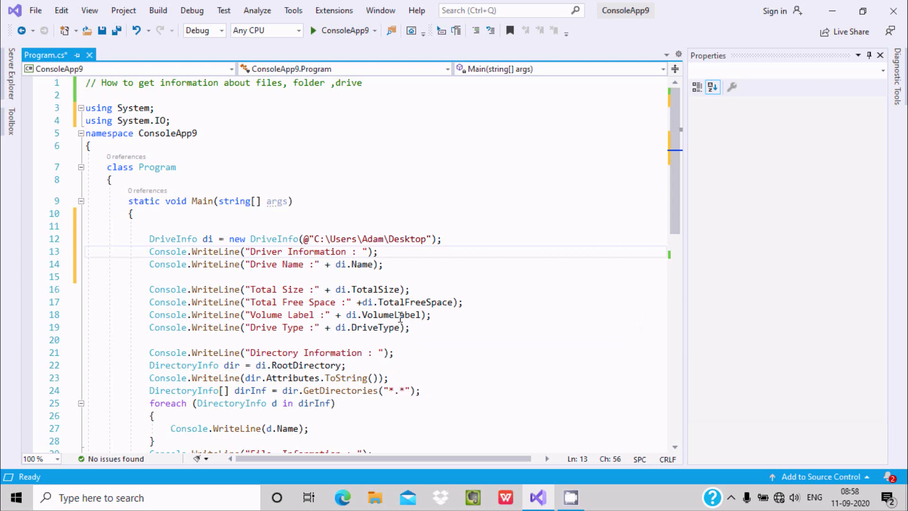
pyautogui.moveTo(396, 314)
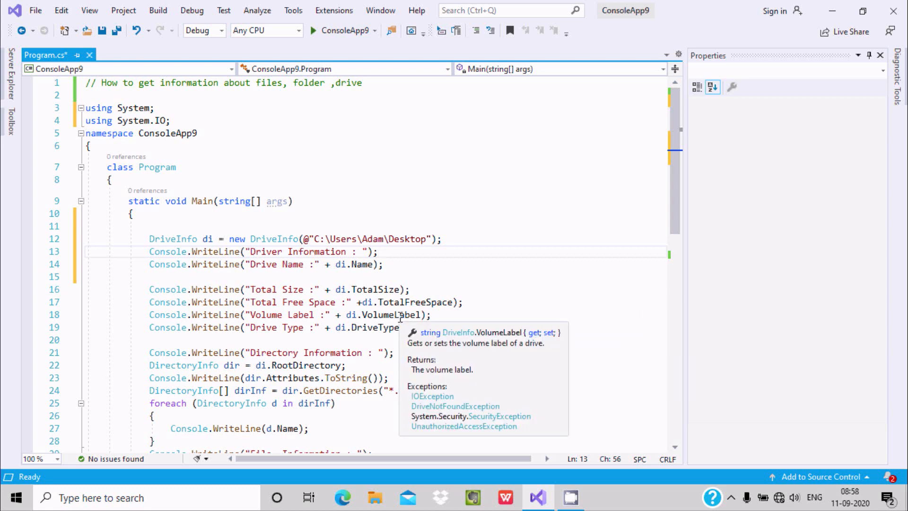
pyautogui.click(378, 251)
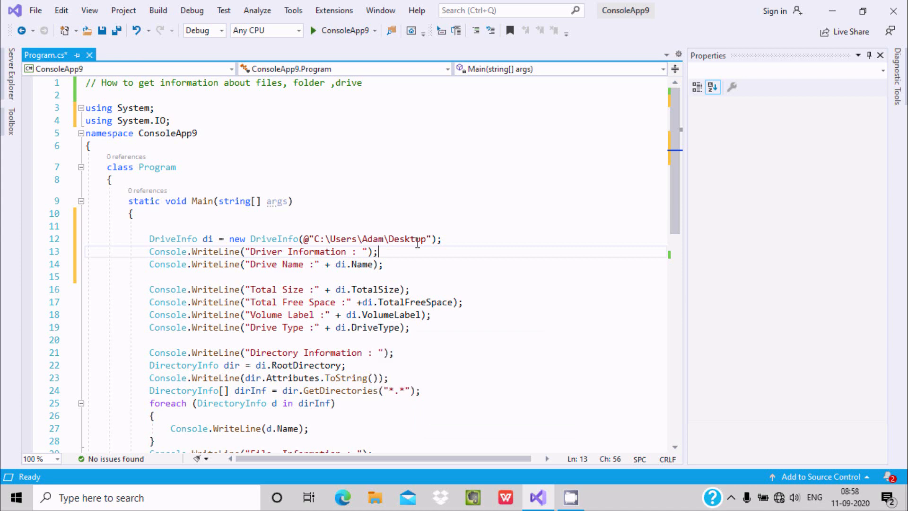
pyautogui.moveTo(149, 238); pyautogui.dragTo(410, 327)
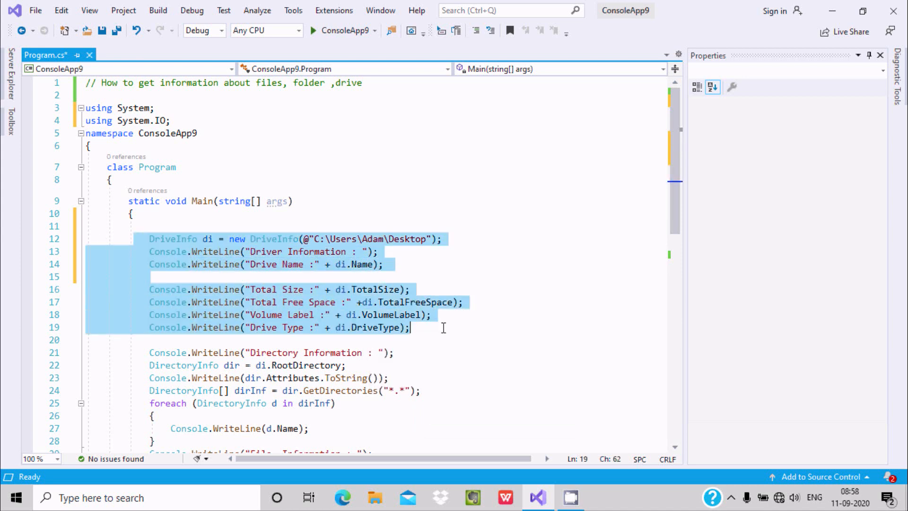
pyautogui.click(443, 238)
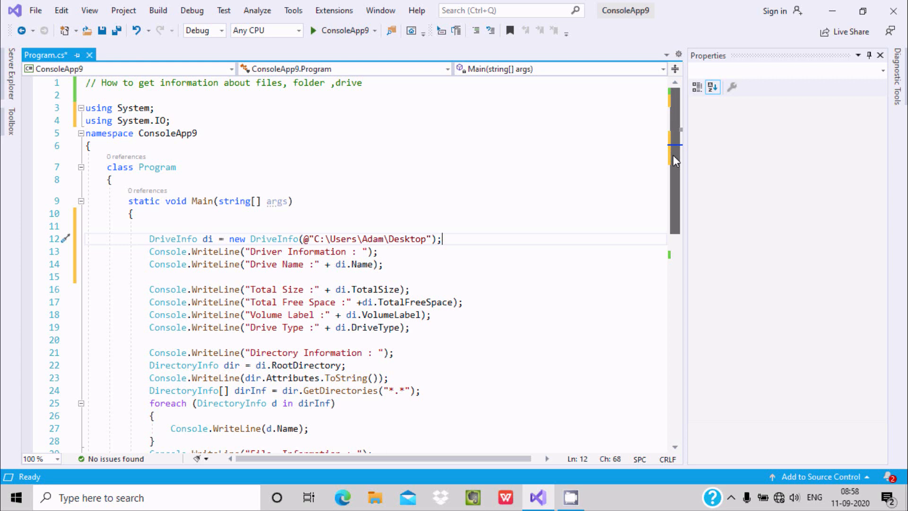
pyautogui.scroll(-3)
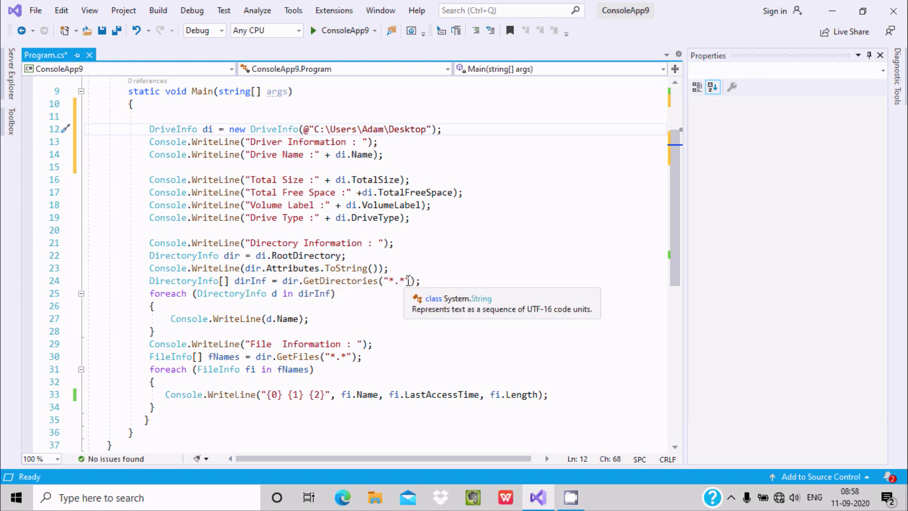
pyautogui.moveTo(313, 281)
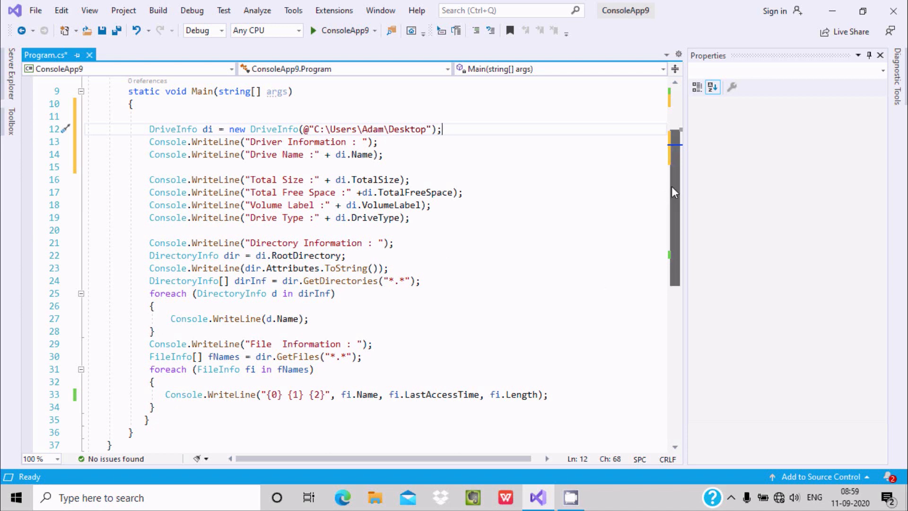
pyautogui.scroll(-3)
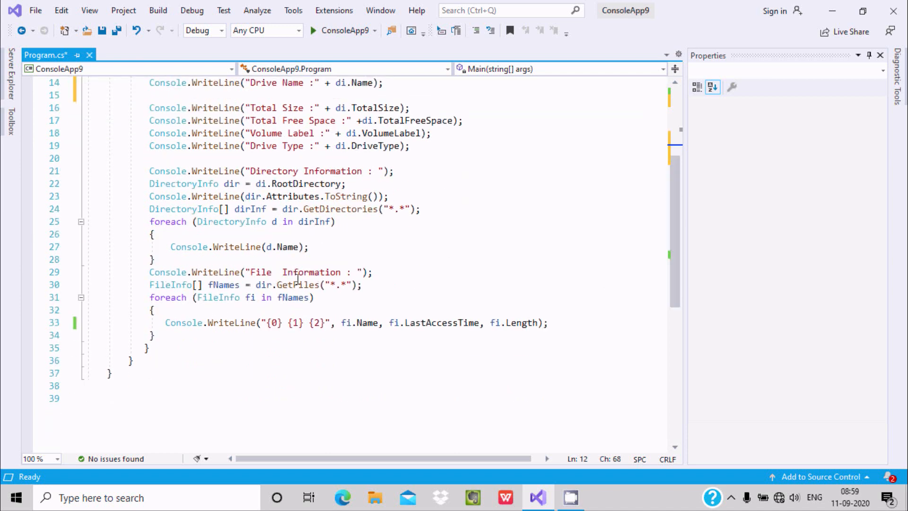
pyautogui.moveTo(170, 284)
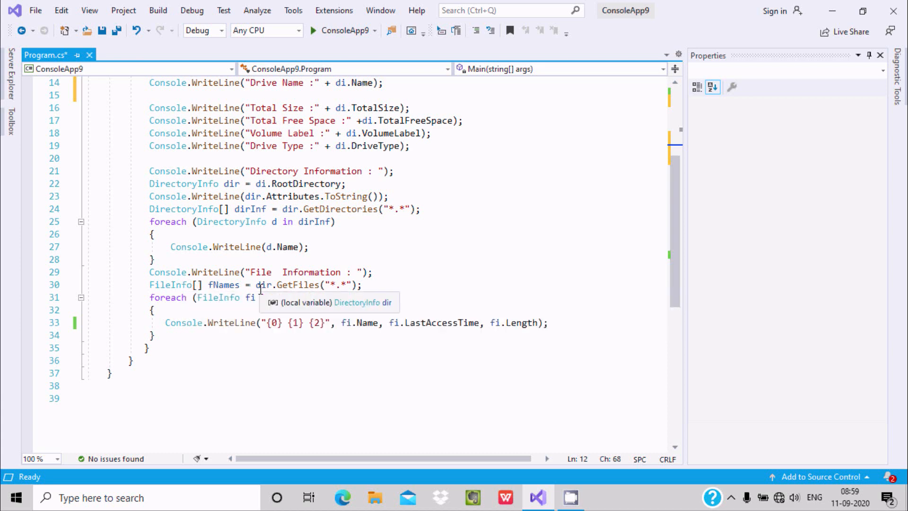
pyautogui.moveTo(345, 284)
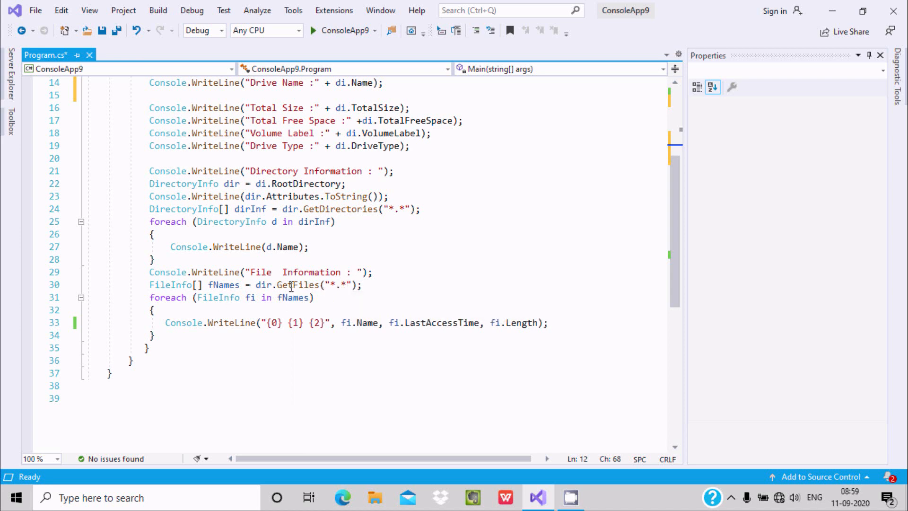
pyautogui.moveTo(222, 297)
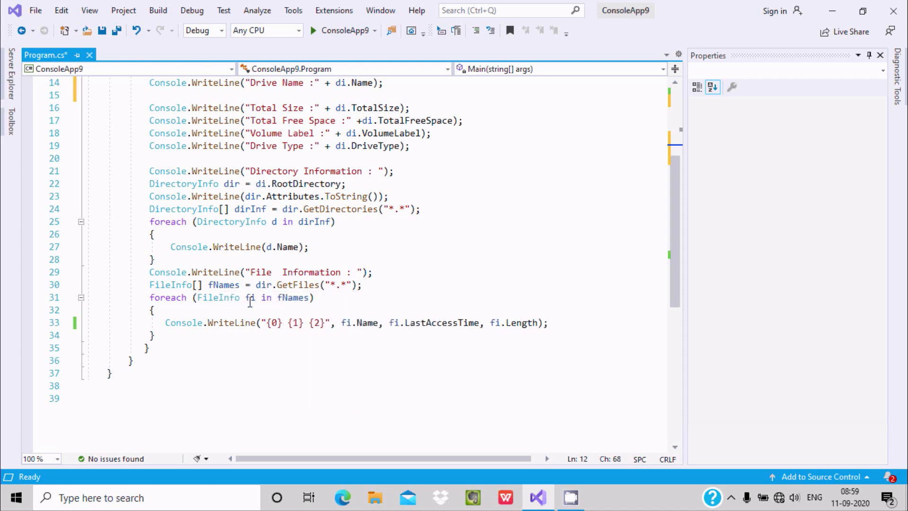
pyautogui.moveTo(327, 341)
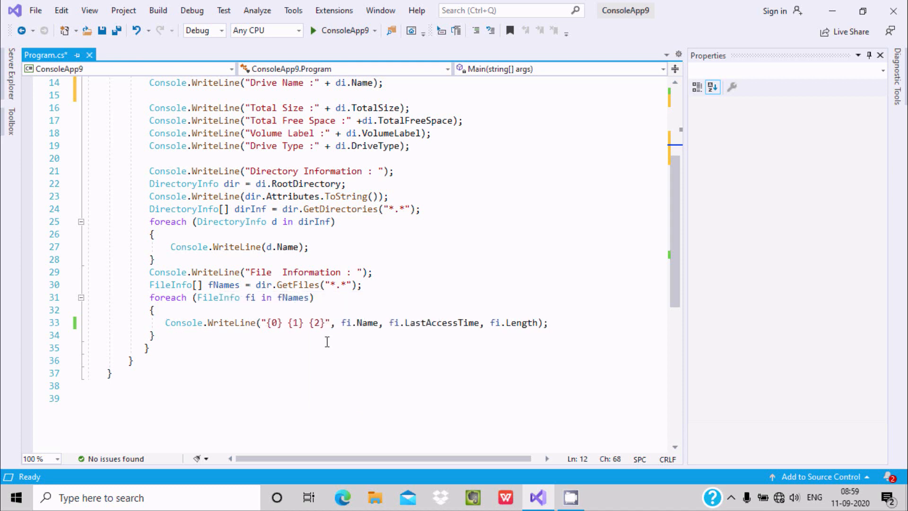
pyautogui.moveTo(364, 332)
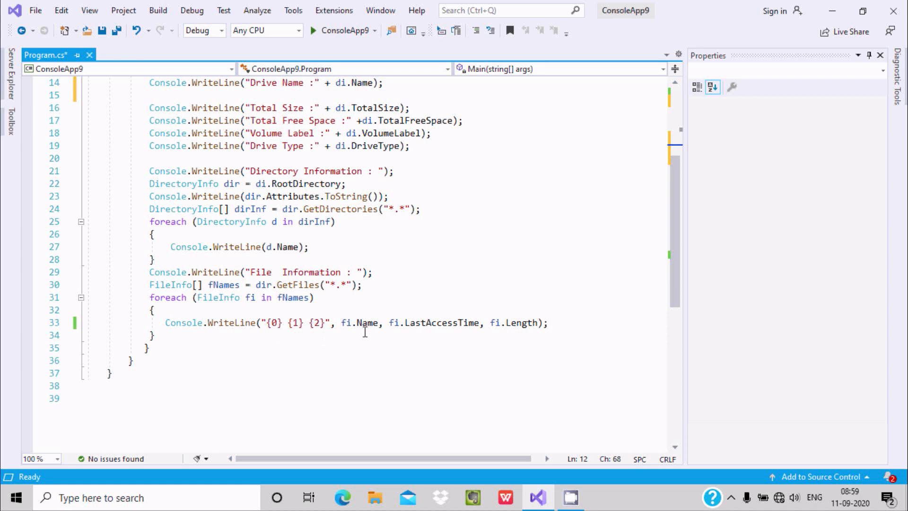
pyautogui.moveTo(730, 207)
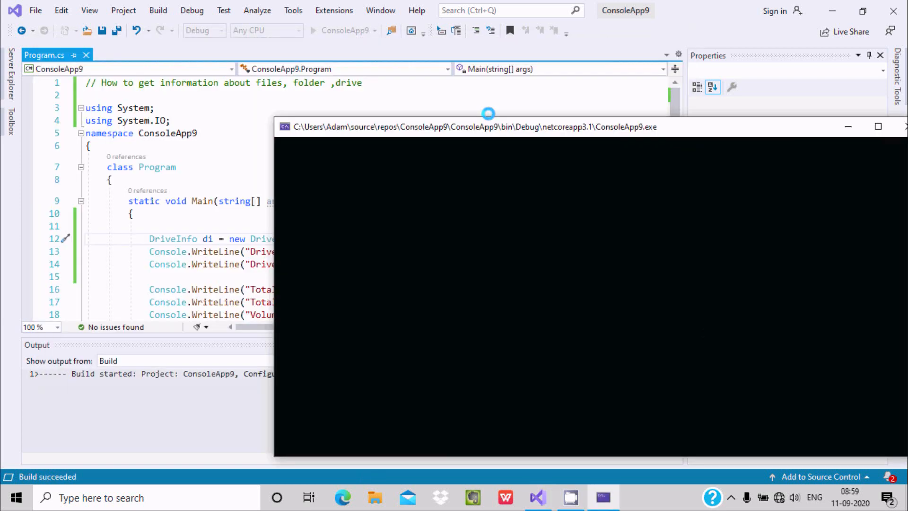
# Step: Maximize the Debug Console window showing C: drive details, root folders and files
pyautogui.moveTo(488, 126); pyautogui.dragTo(386, 43)
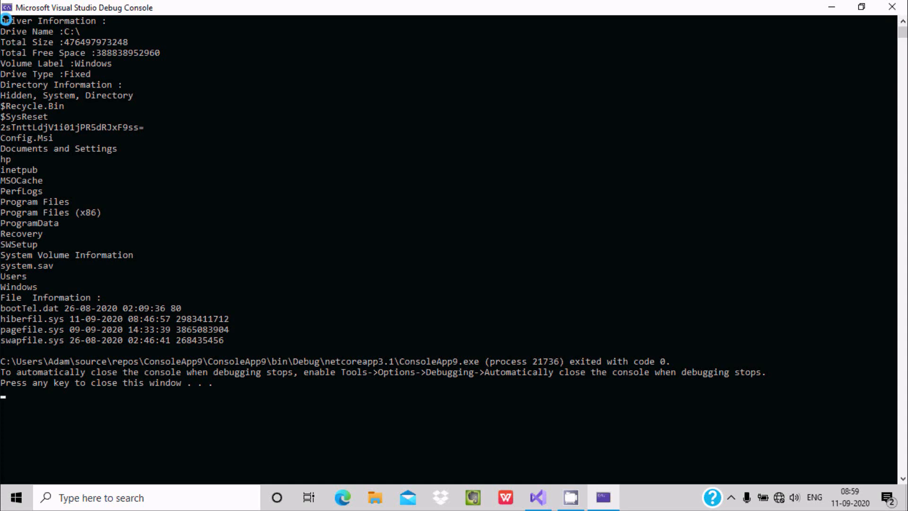
pyautogui.click(84, 69)
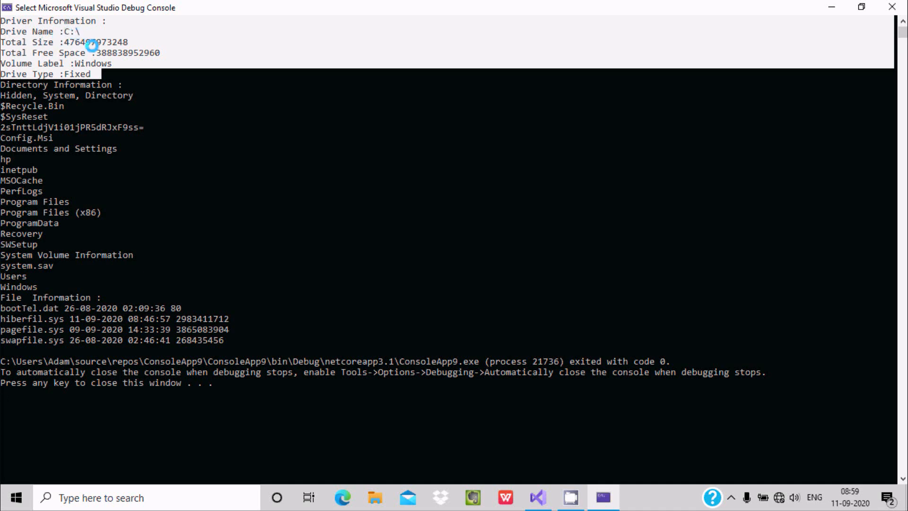
pyautogui.moveTo(90, 64)
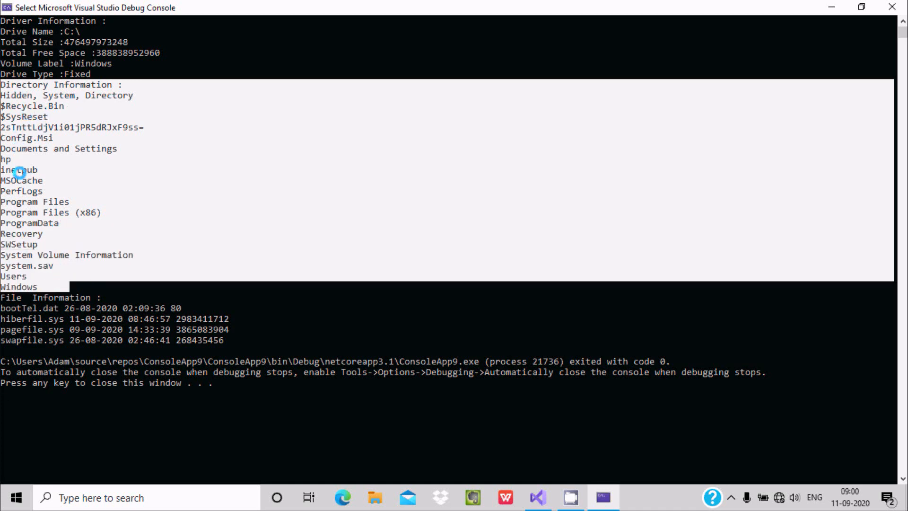
pyautogui.moveTo(52, 263)
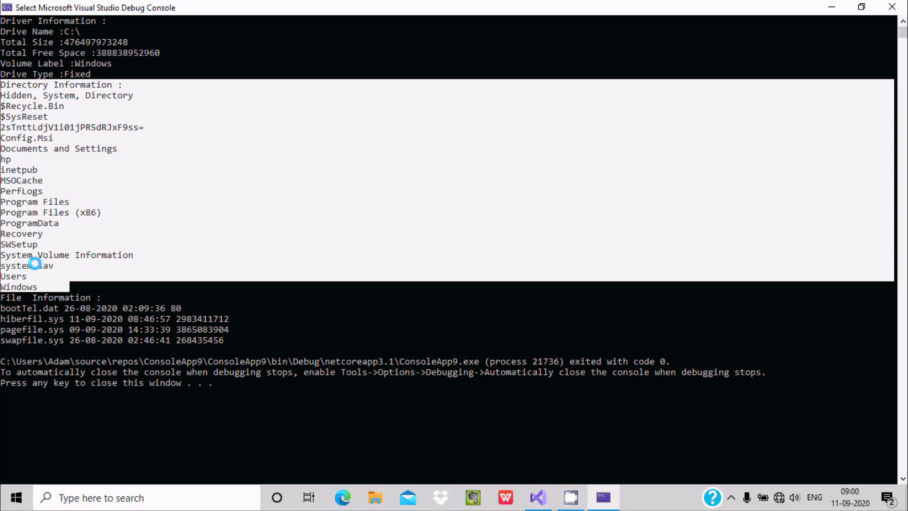
pyautogui.moveTo(98, 233)
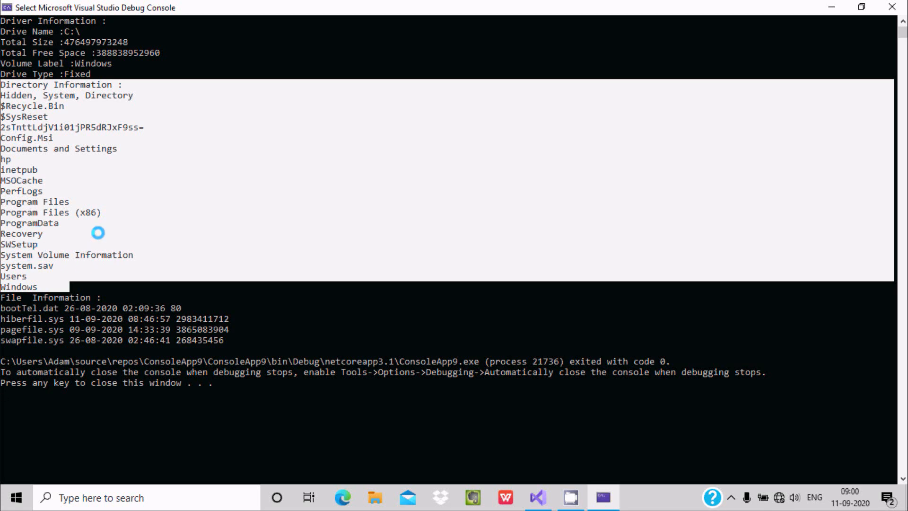
pyautogui.moveTo(48, 117)
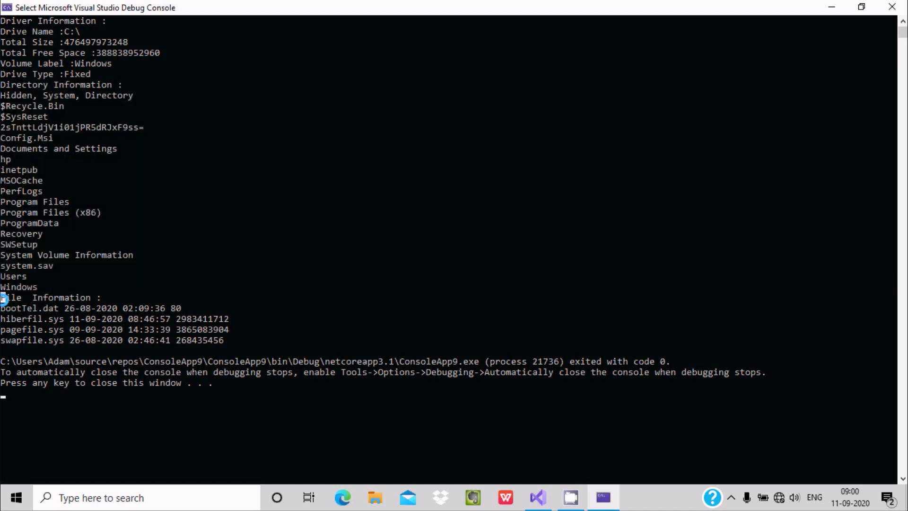
# Step: Highlight the File Information lines in the Debug Console output
pyautogui.moveTo(3, 297); pyautogui.dragTo(414, 361)
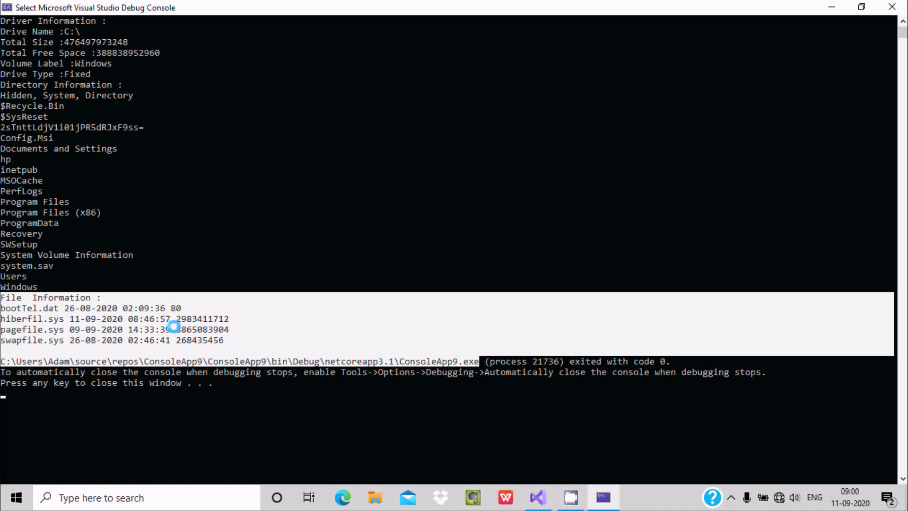
pyautogui.moveTo(39, 311)
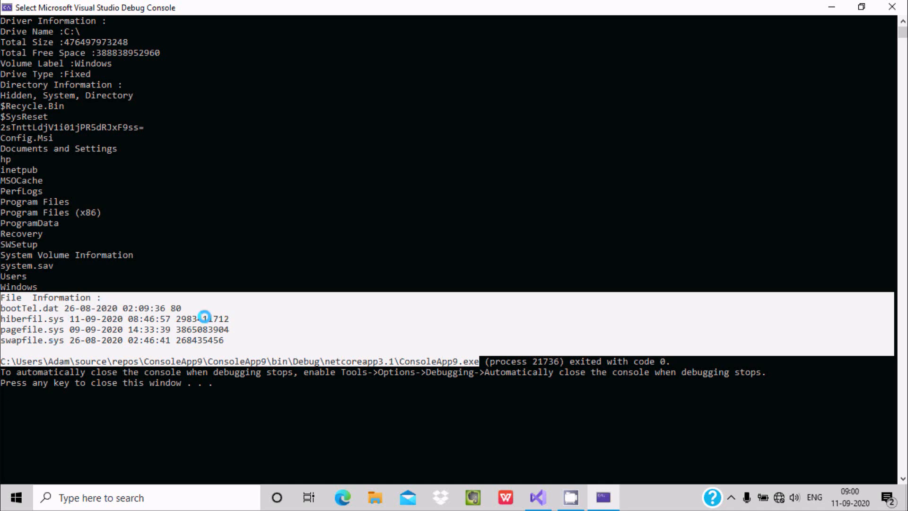
pyautogui.moveTo(104, 318)
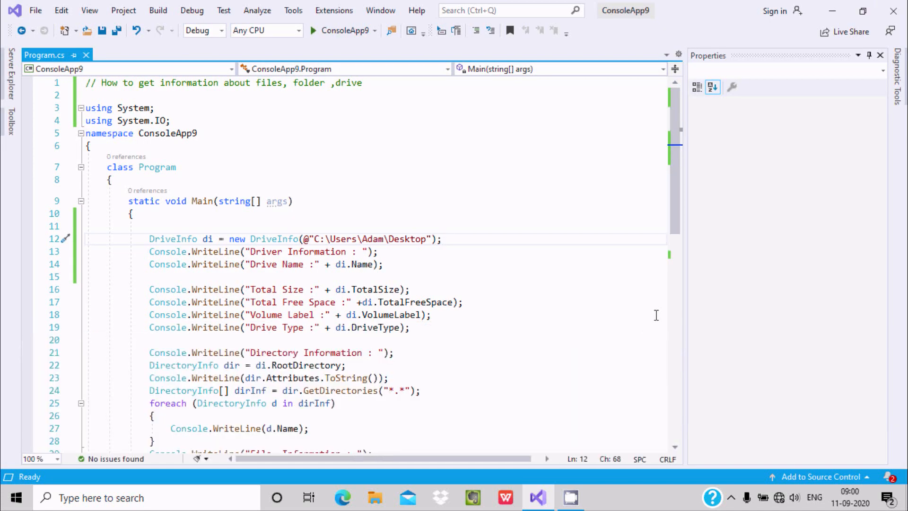
pyautogui.moveTo(570, 202)
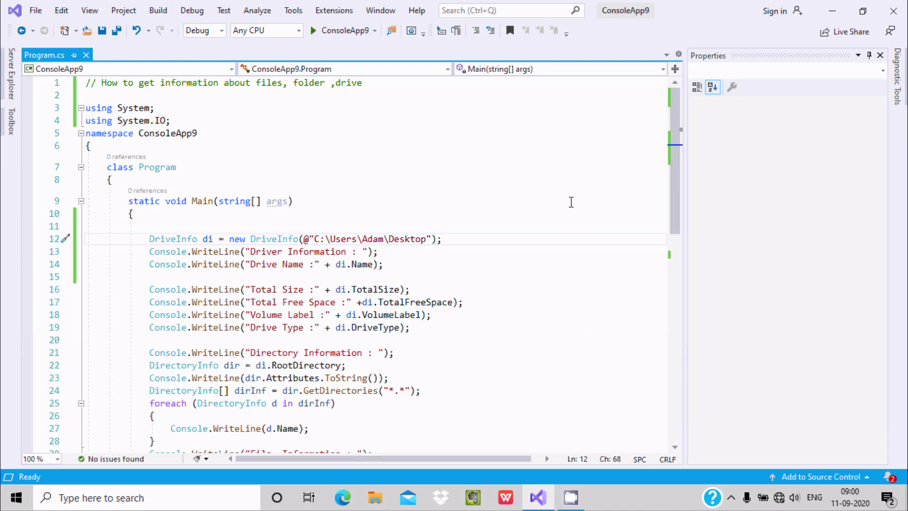